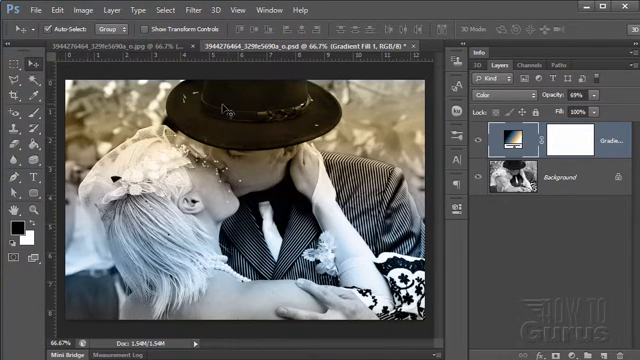
mouse_move(390, 184)
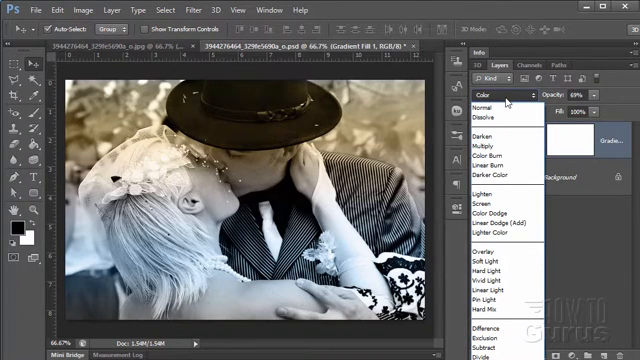
Add a new Gradient fill layer above the black-and-white wedding photo
left_click(492, 92)
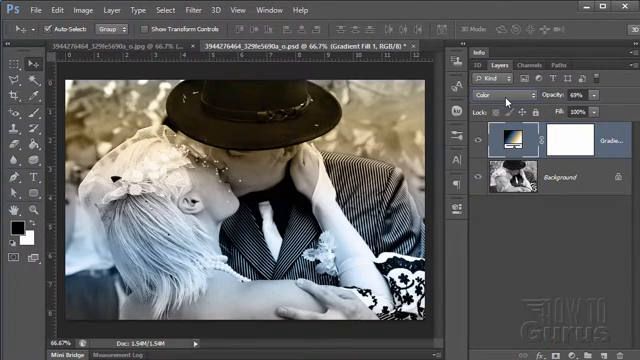
mouse_move(598, 96)
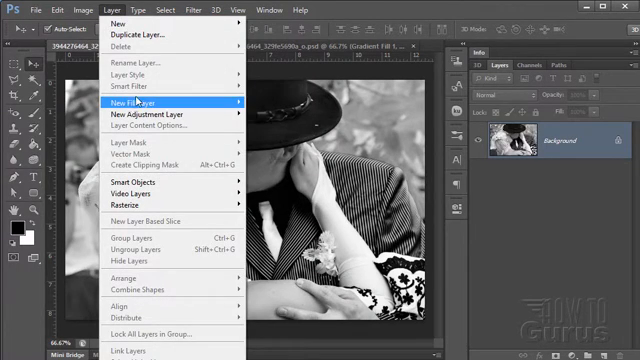
mouse_move(148, 100)
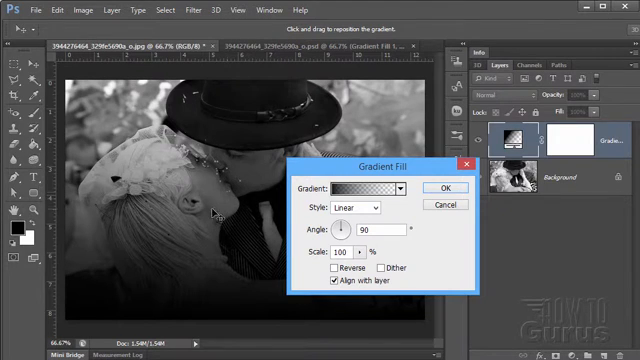
Show the gradient presets to load the Photographic Toning set
left_click(356, 188)
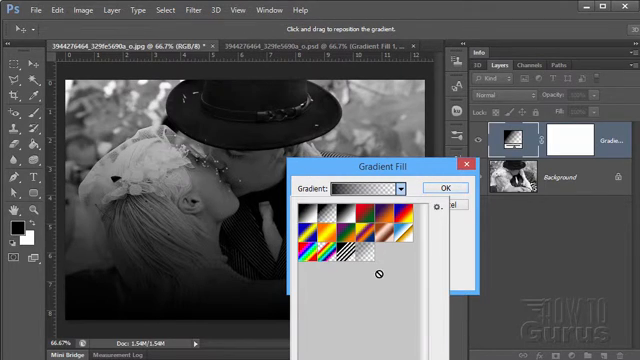
mouse_move(316, 206)
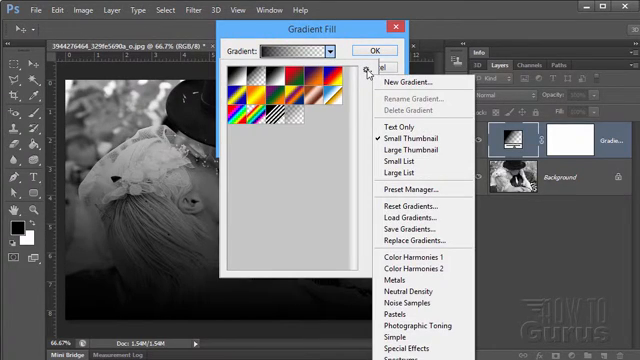
mouse_move(420, 260)
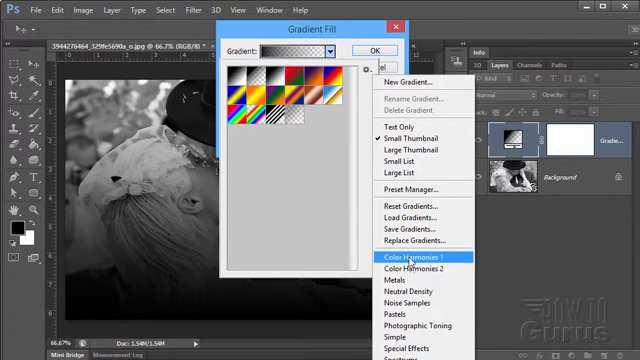
mouse_move(418, 328)
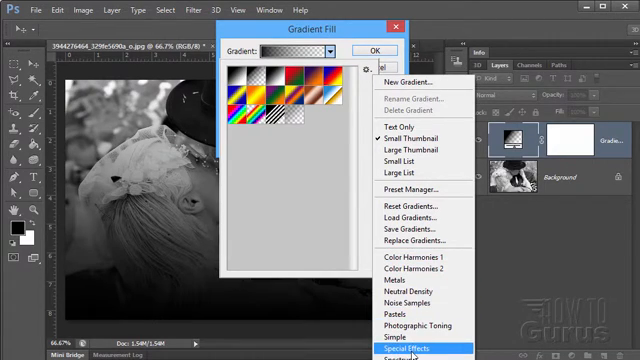
mouse_move(436, 324)
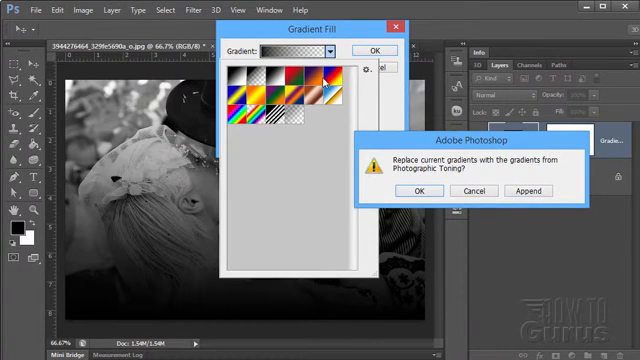
mouse_move(314, 158)
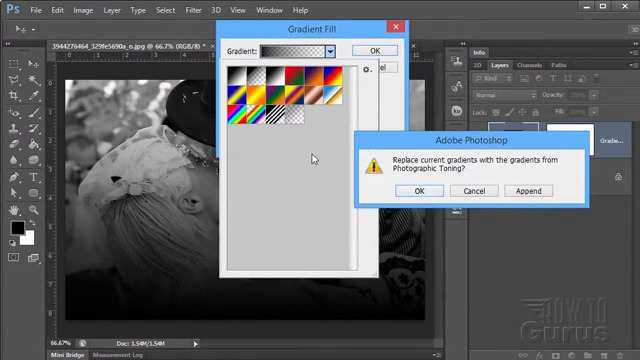
mouse_move(426, 174)
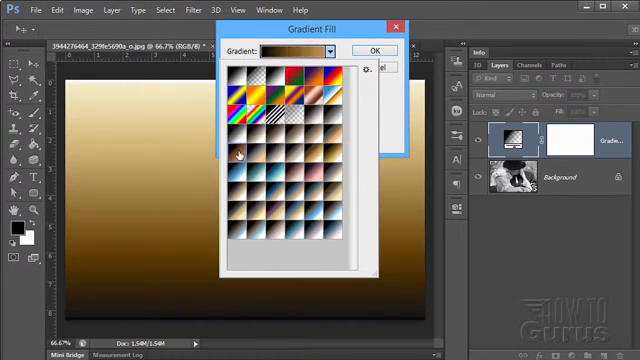
Preview several toning swatches and confirm the gold-to-blue gradient fill
left_click(278, 170)
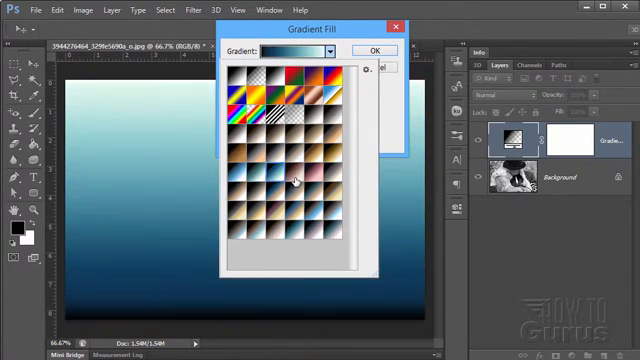
left_click(294, 176)
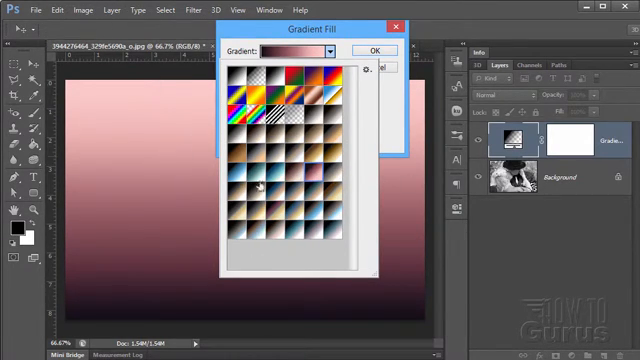
left_click(256, 230)
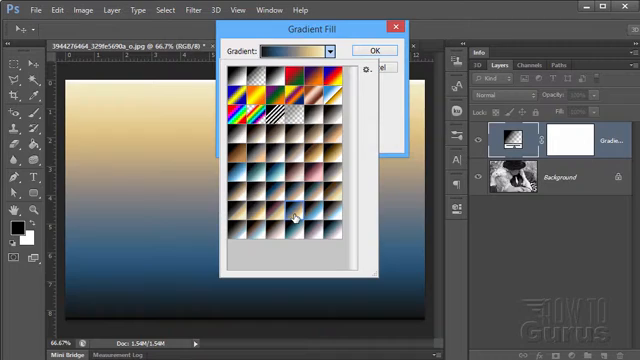
mouse_move(292, 216)
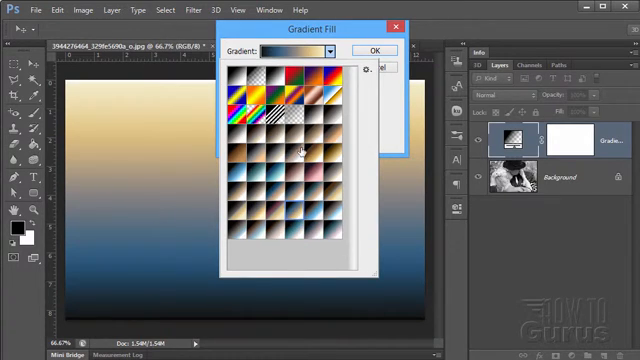
left_click(374, 50)
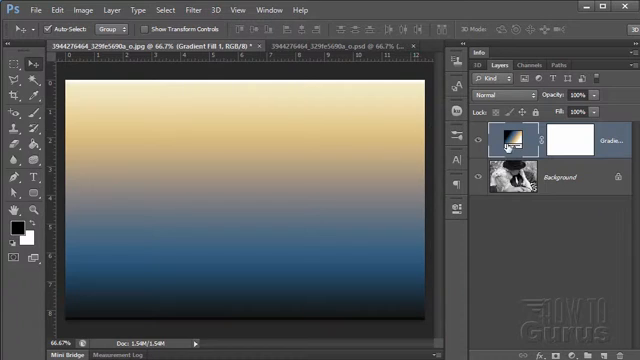
mouse_move(262, 166)
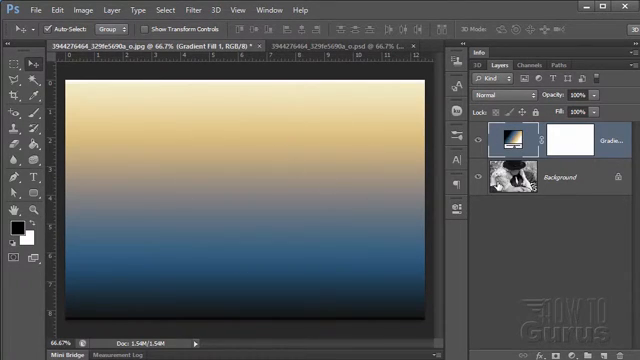
mouse_move(502, 182)
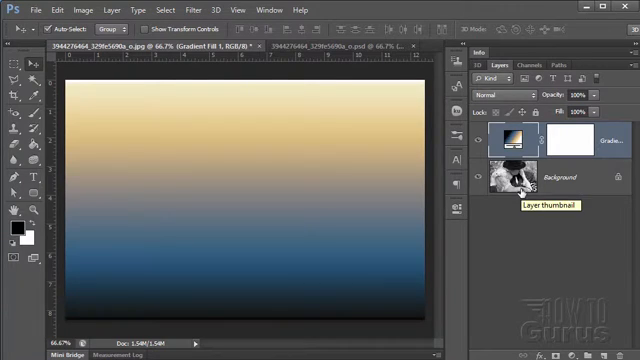
mouse_move(524, 94)
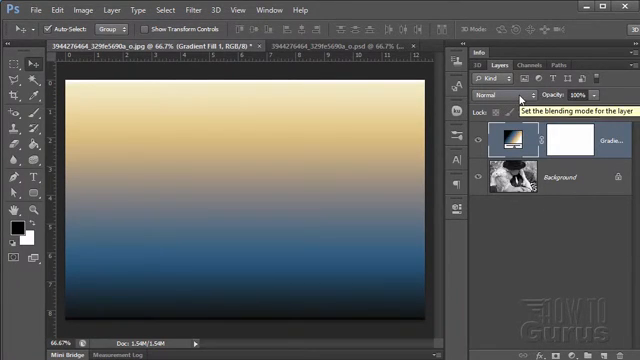
Set the gold-to-blue gradient layer's blend mode to Color
left_click(504, 96)
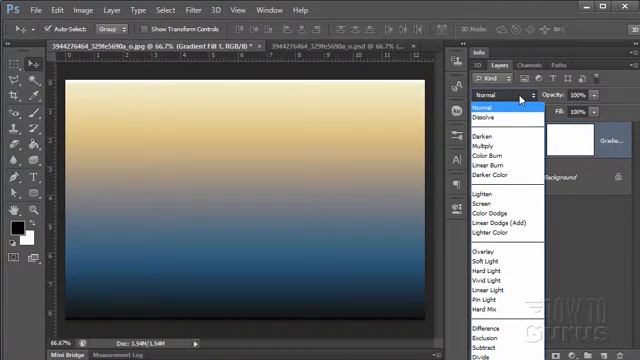
mouse_move(490, 314)
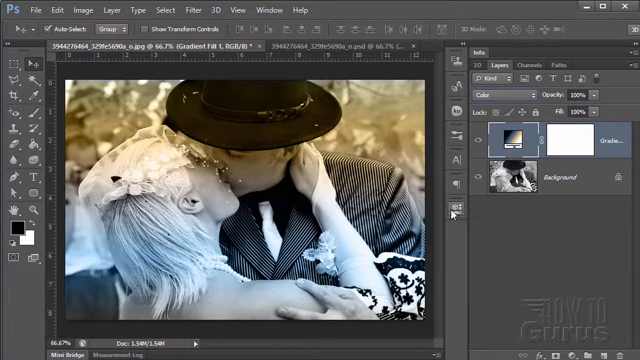
mouse_move(150, 114)
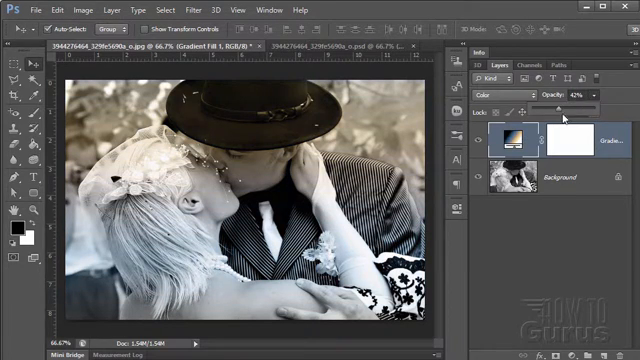
Lower the toning gradient layer's opacity to soften the split tone
left_click(590, 96)
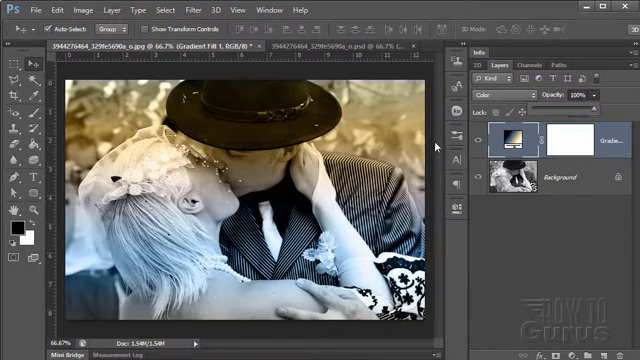
mouse_move(508, 244)
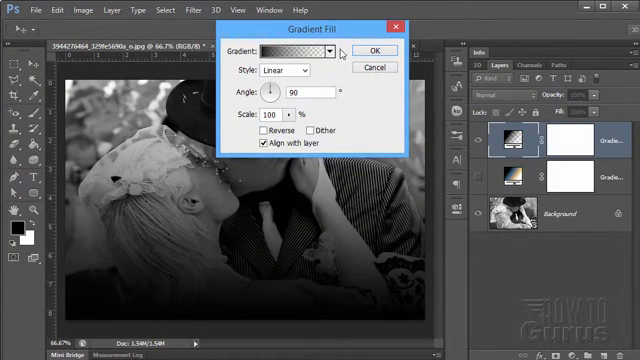
Show the toning presets for the second gradient layer and preview a blue swatch
left_click(328, 52)
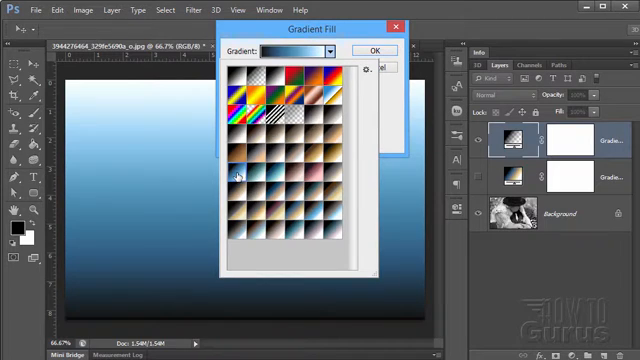
mouse_move(398, 118)
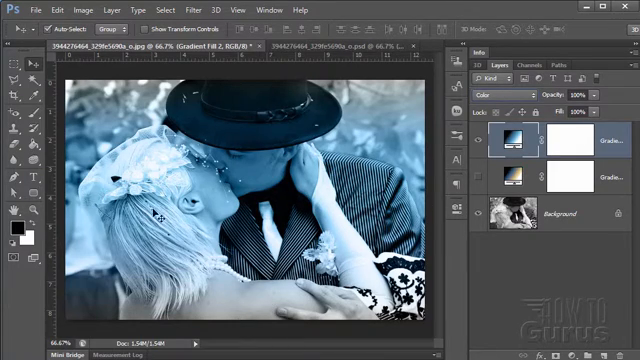
mouse_move(390, 116)
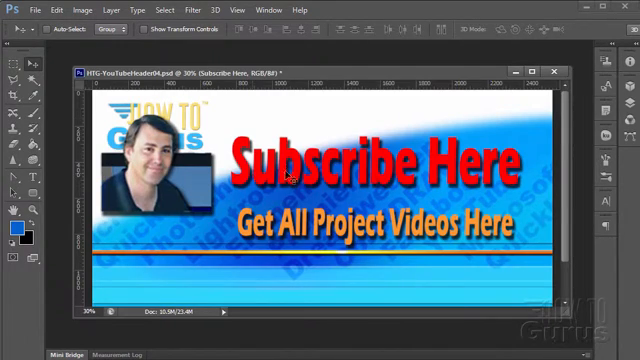
mouse_move(476, 176)
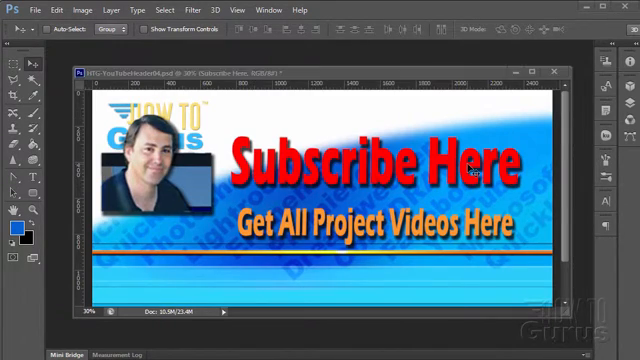